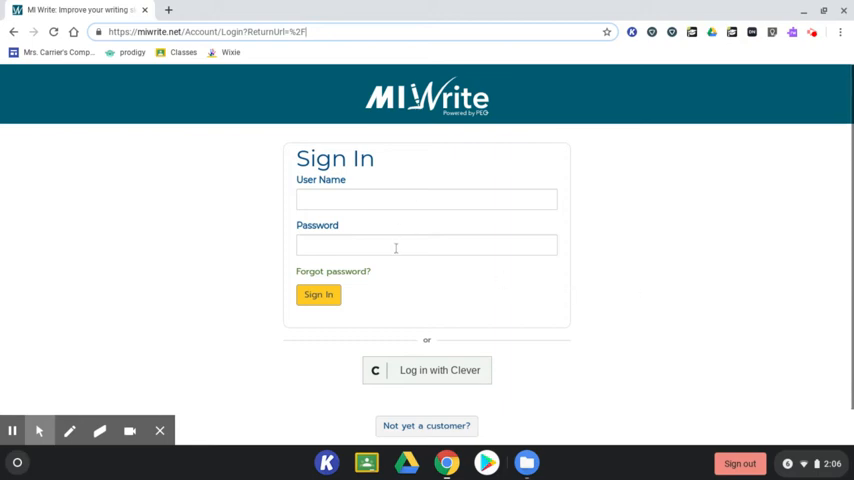
Choose 'Log in with Clever' on the MI Write Sign In page
left_click(318, 294)
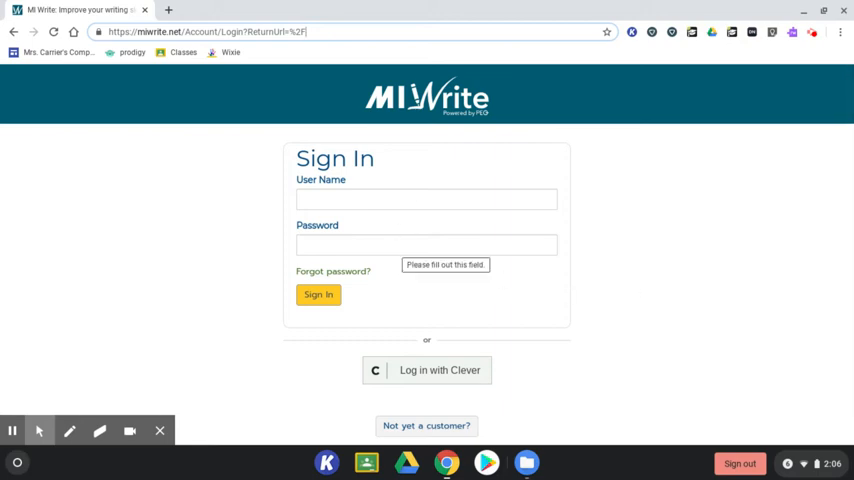
mouse_move(440, 370)
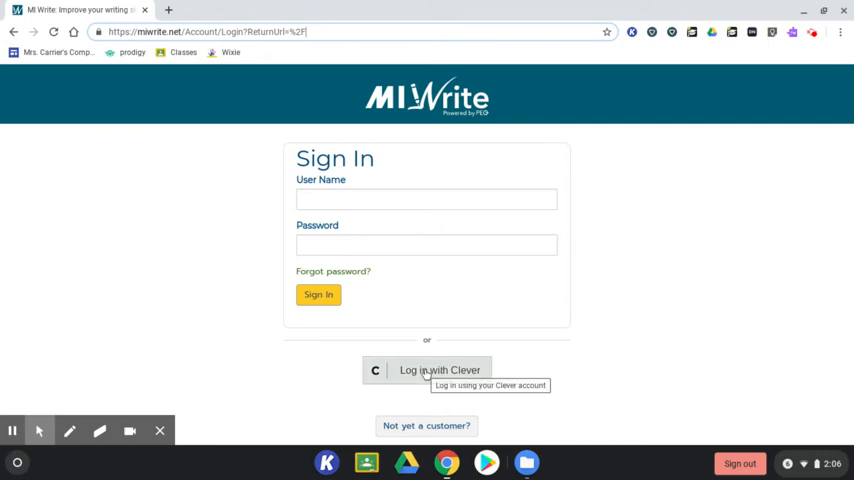
left_click(440, 370)
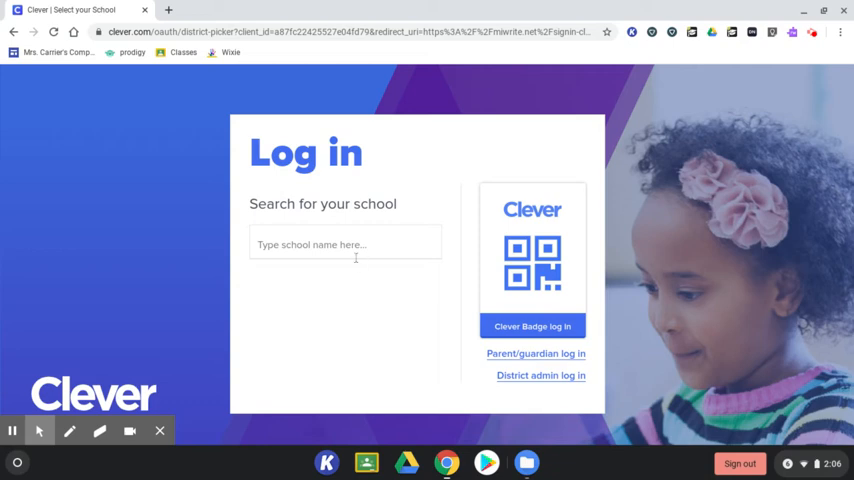
Search 'treca' and select Treca Digital Academy as the Clever school
left_click(344, 244)
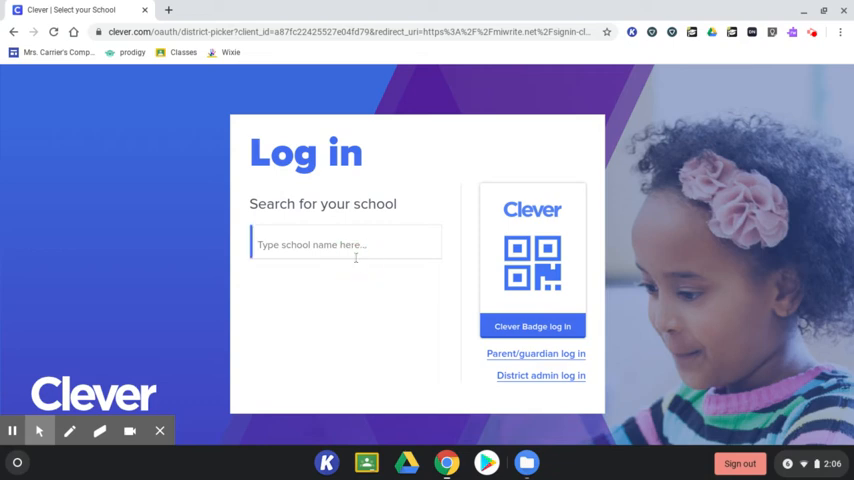
type("treca")
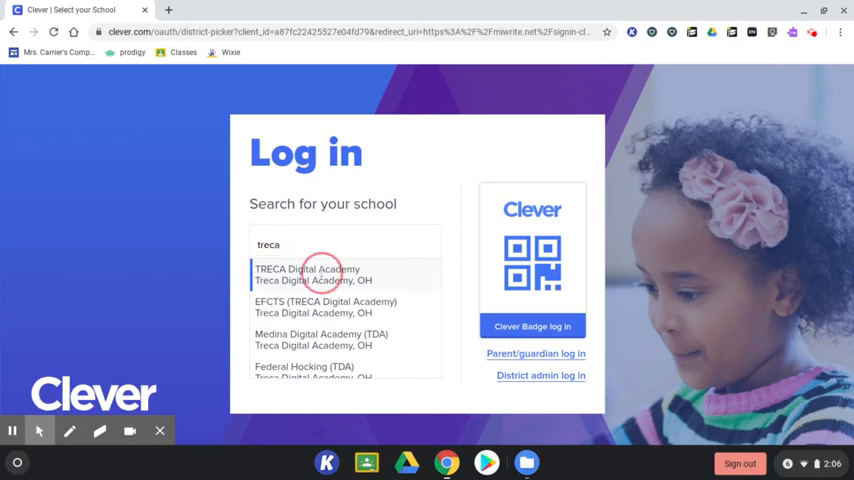
left_click(308, 272)
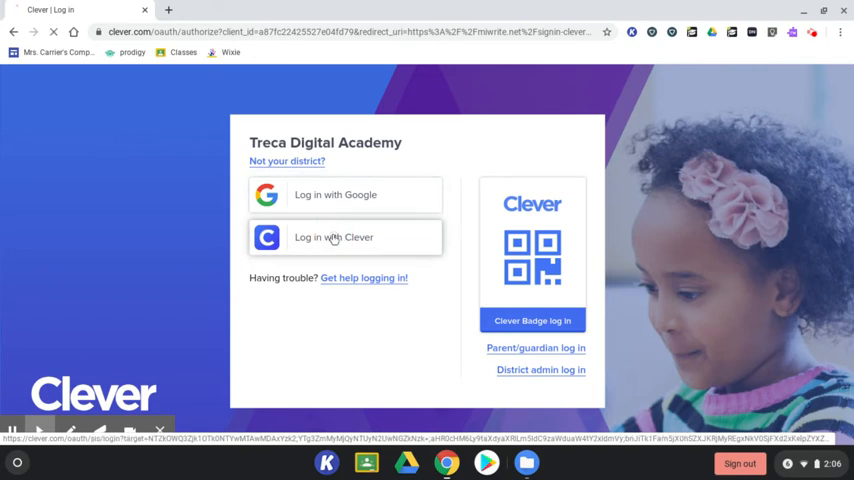
Log in with the Clever account on the Treca Digital Academy page
left_click(334, 236)
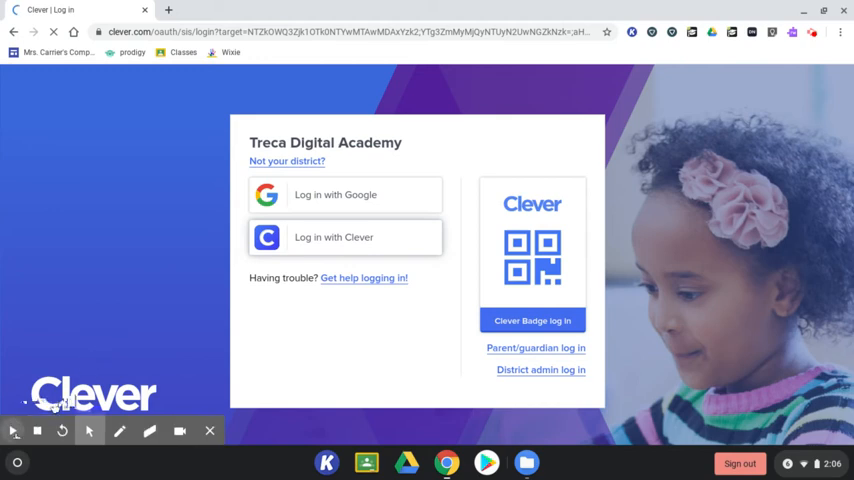
left_click(36, 430)
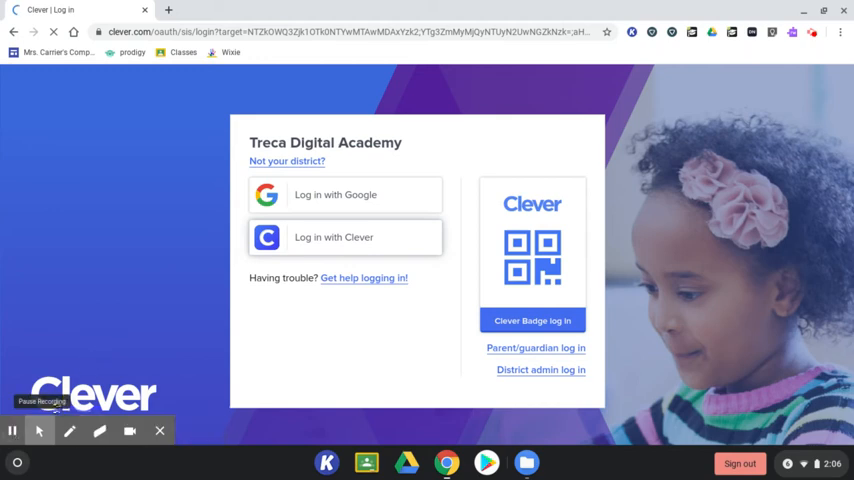
left_click(334, 236)
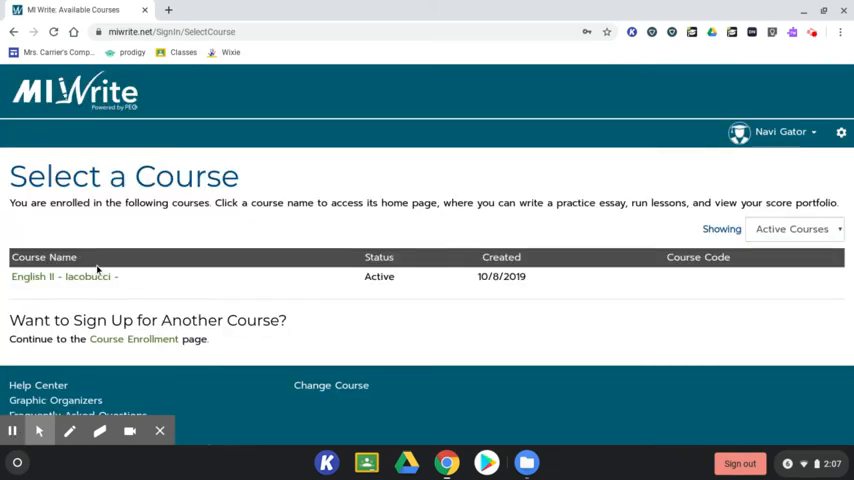
Enter the English II - Iacobucci course and go to its Practice prompts
left_click(56, 276)
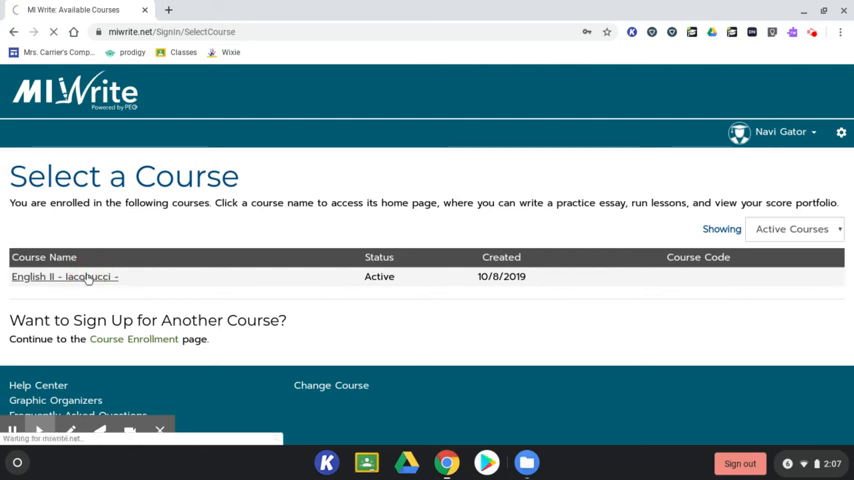
left_click(56, 276)
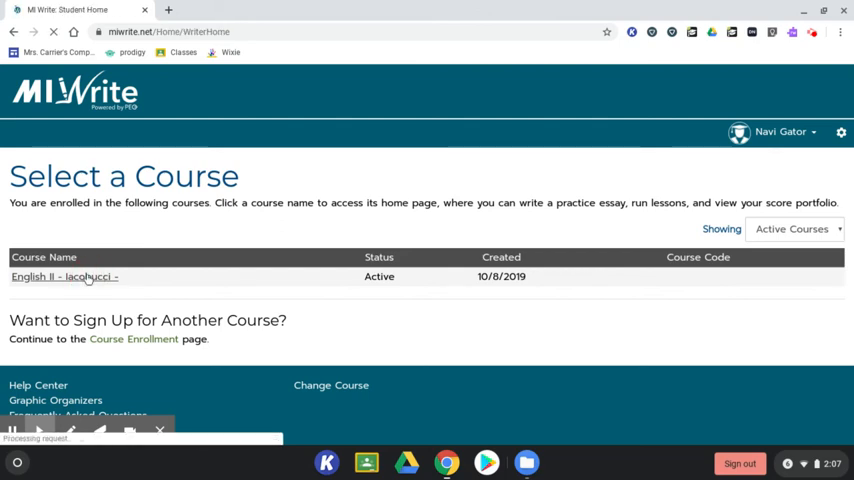
left_click(58, 276)
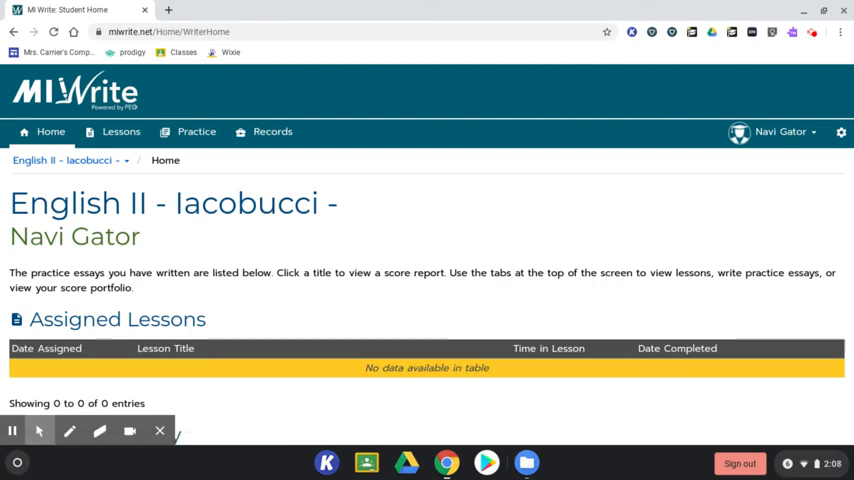
mouse_move(166, 142)
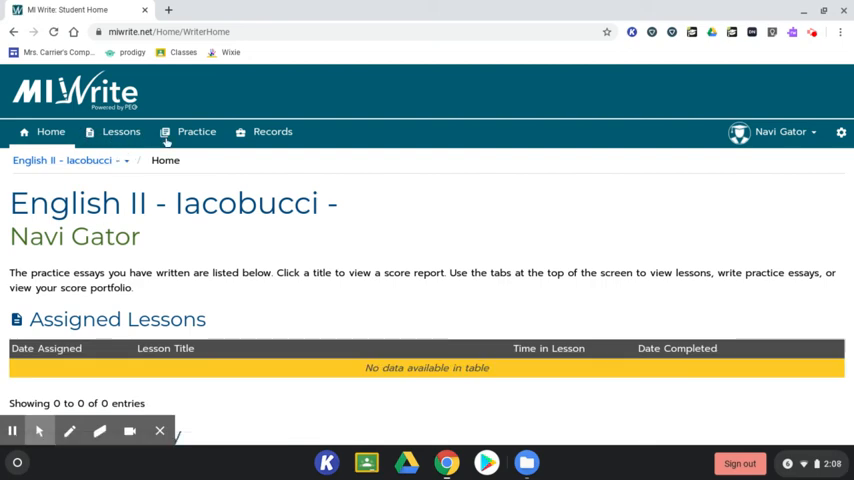
mouse_move(196, 132)
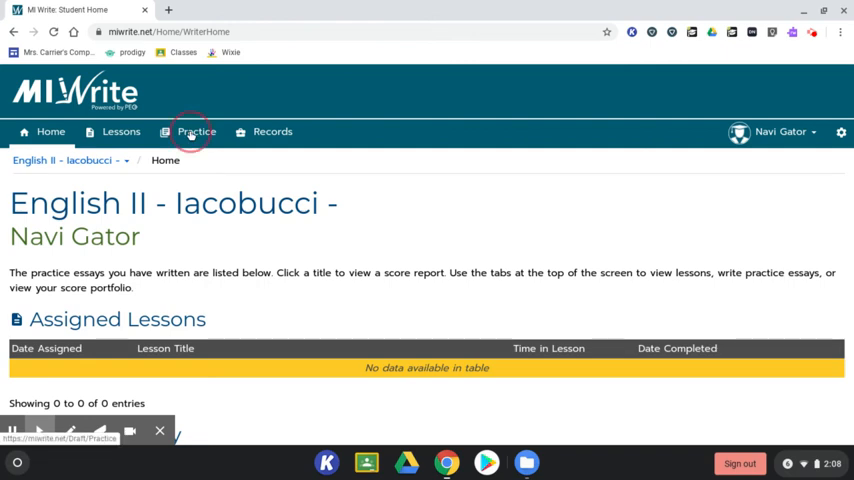
left_click(196, 132)
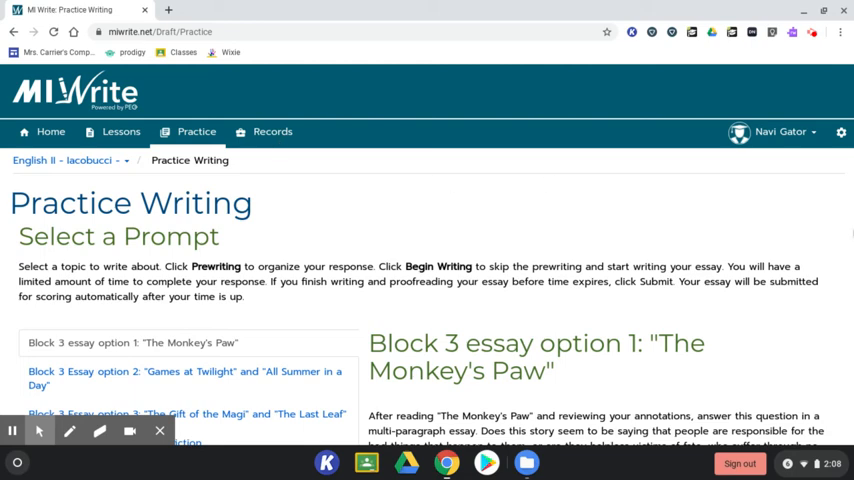
Scroll down to review the Block 3 'The Monkey's Paw' prompt
scroll("down", 3)
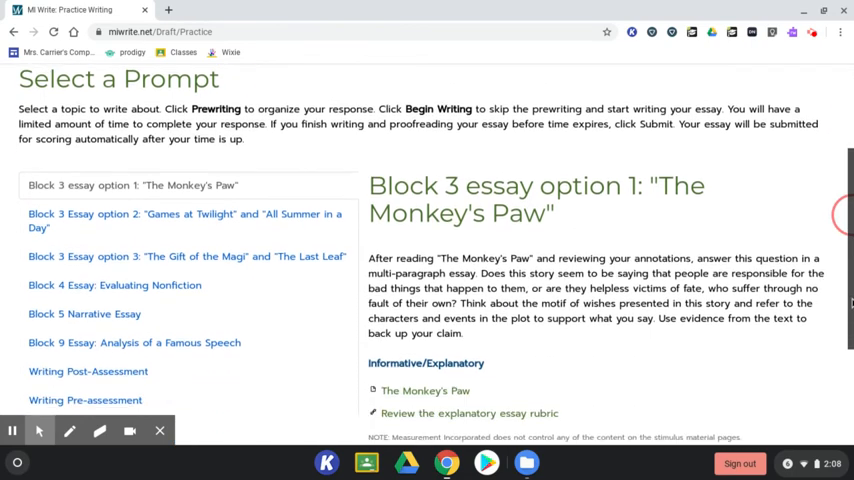
scroll("down", 3)
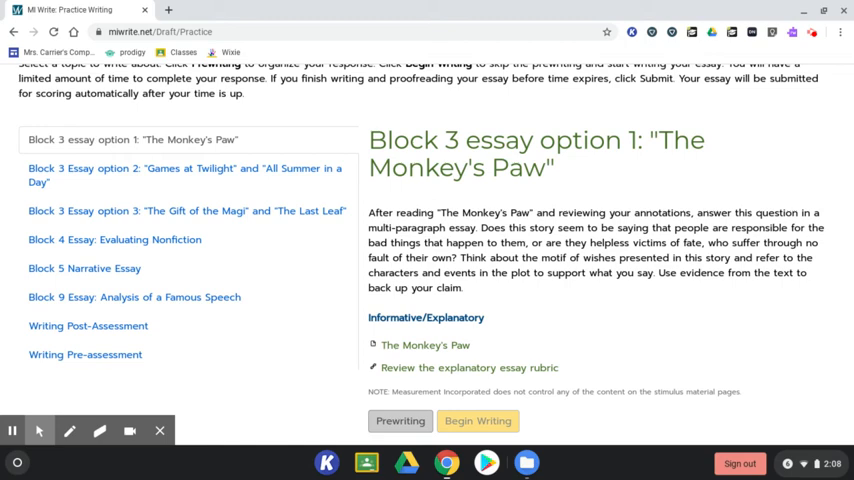
mouse_move(476, 348)
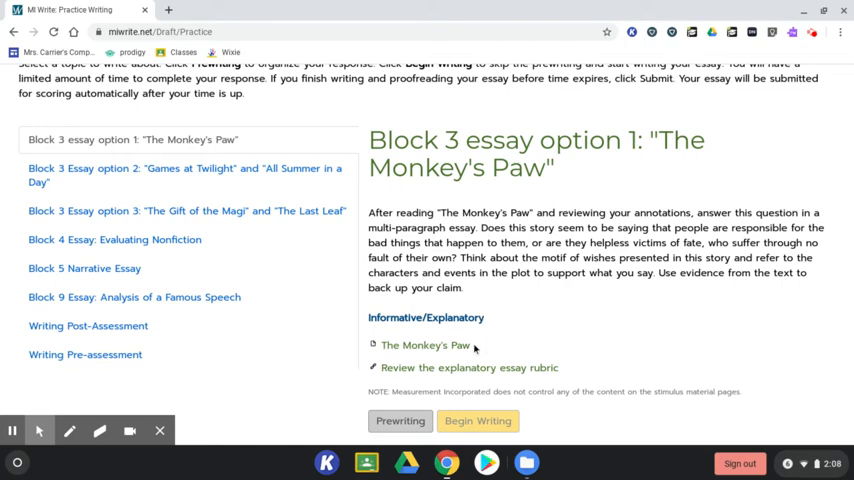
mouse_move(424, 344)
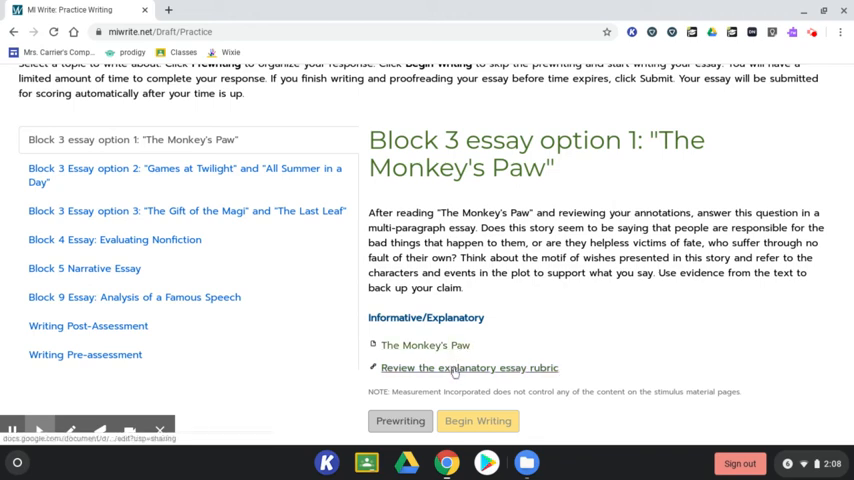
mouse_move(454, 368)
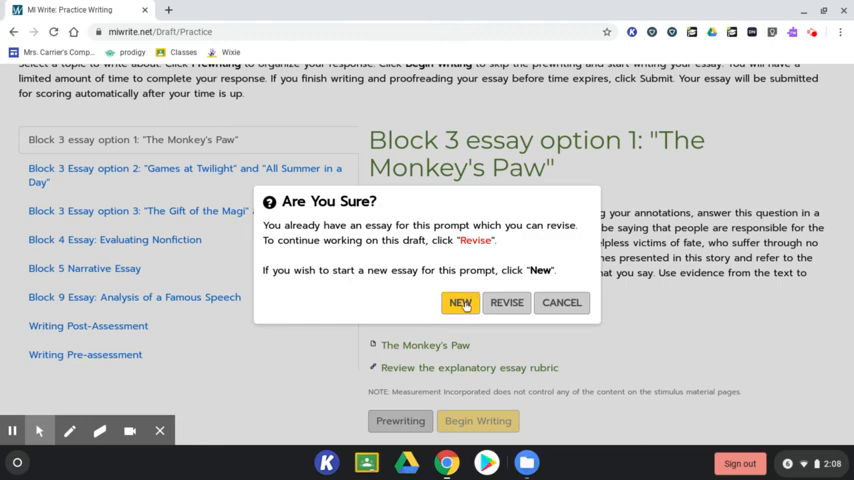
Start a new essay and continue with the Textual Evidence organizer
left_click(460, 302)
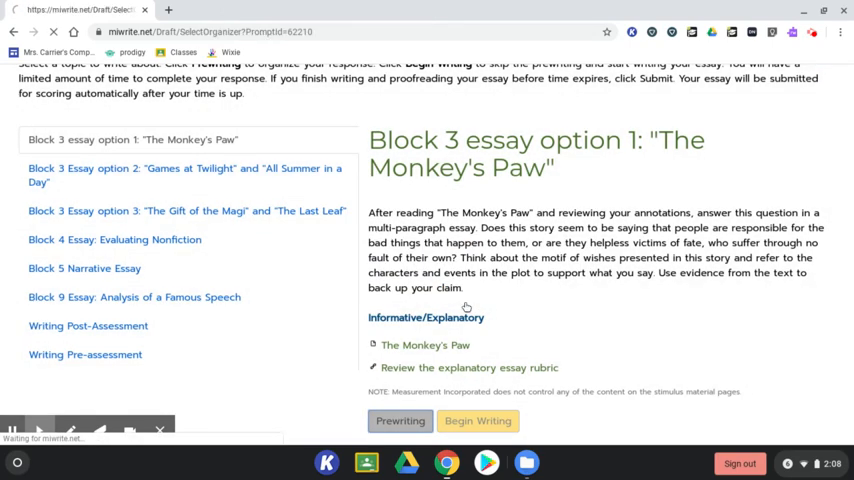
left_click(400, 420)
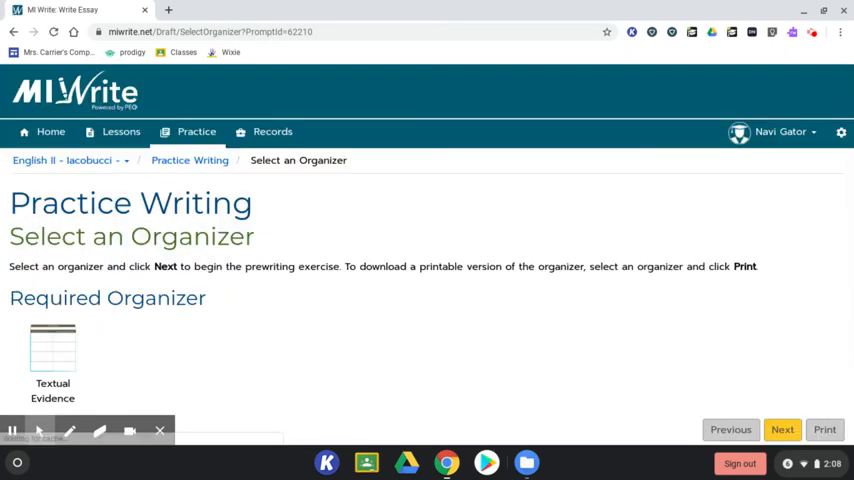
left_click(52, 348)
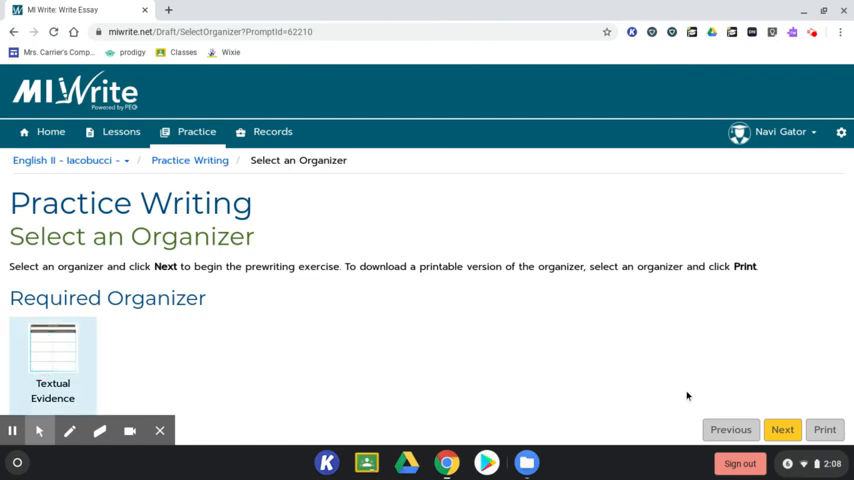
left_click(782, 428)
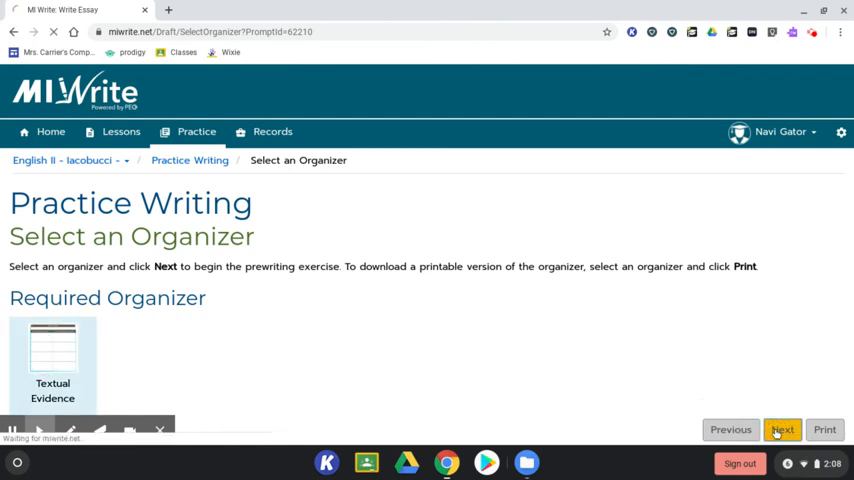
left_click(782, 428)
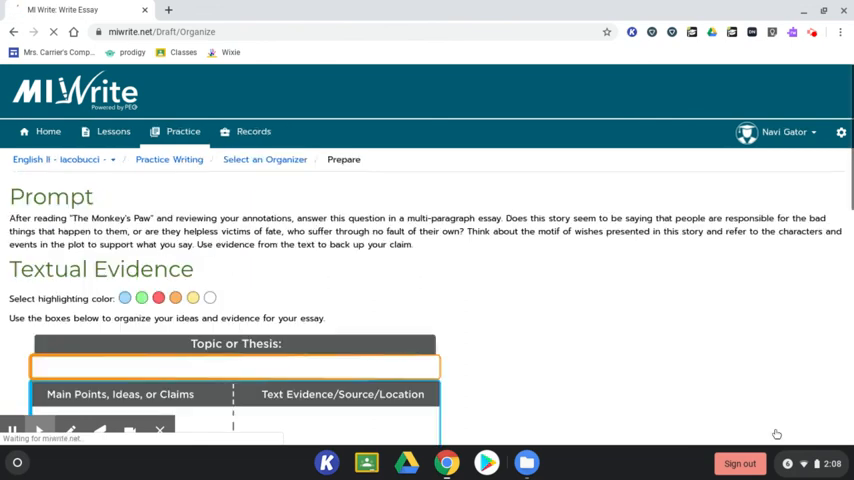
Advance from the organizer to the essay writing page via Next
scroll("down", 3)
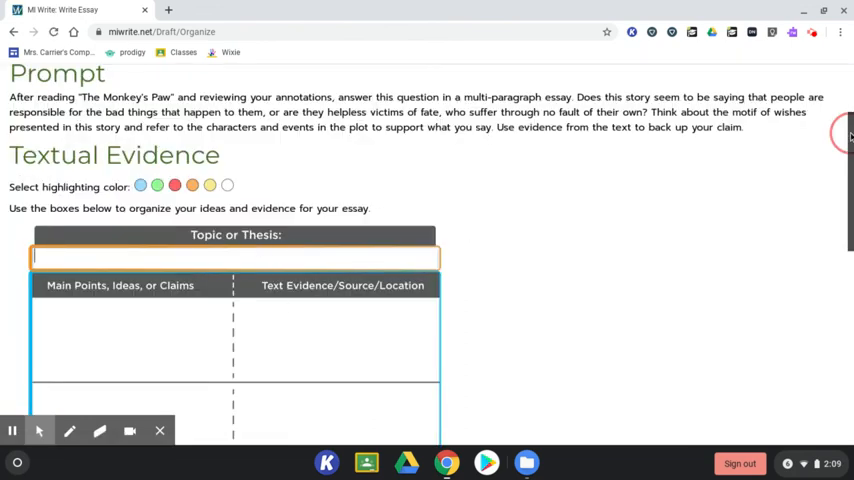
scroll("down", 3)
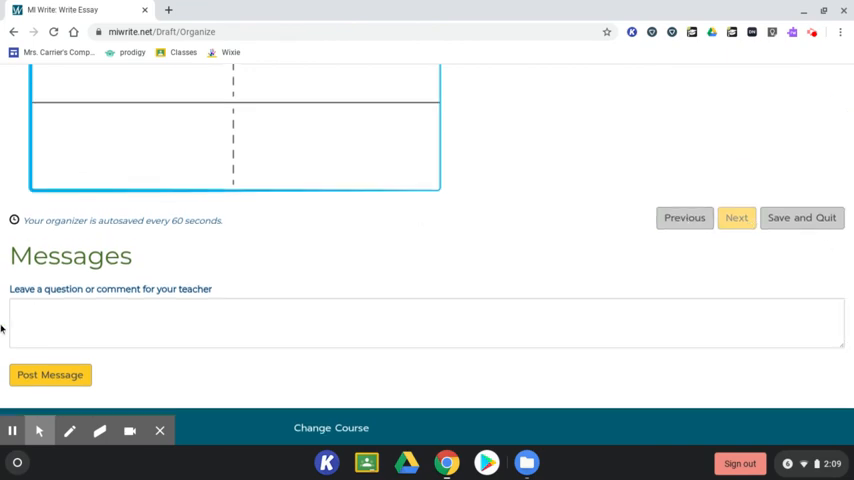
left_click(736, 216)
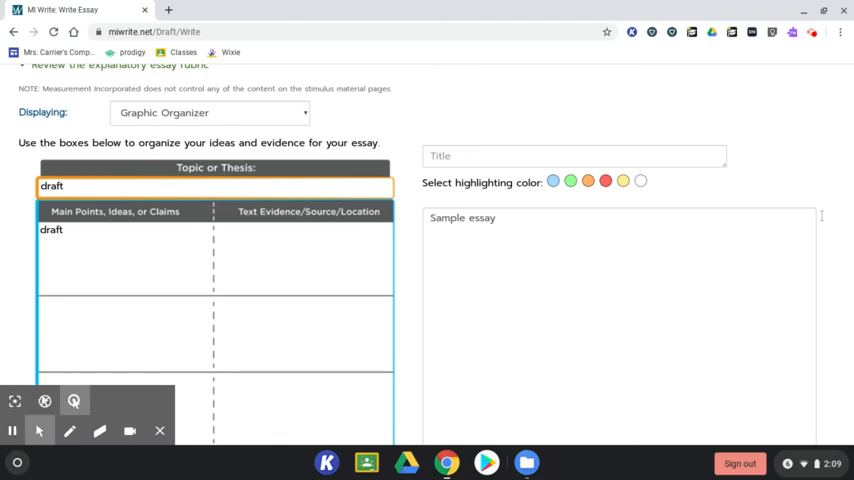
Submit the sample essay for scoring, reaching the confirmation prompt
scroll("down", 3)
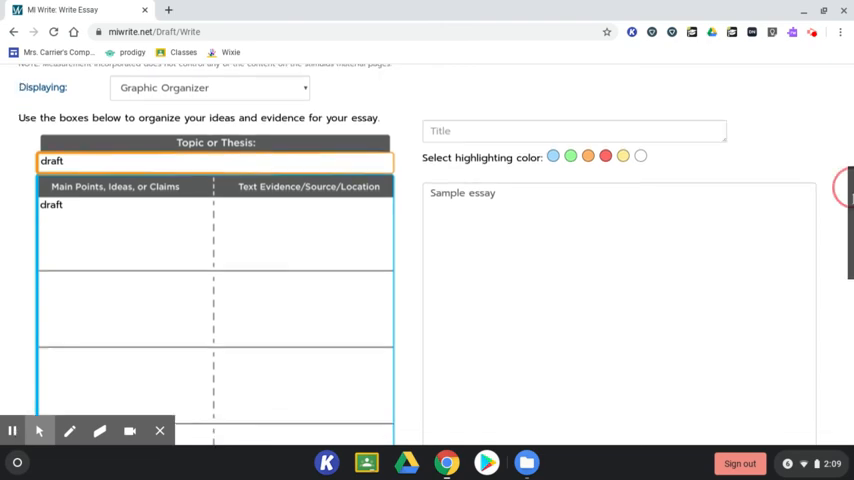
scroll("down", 3)
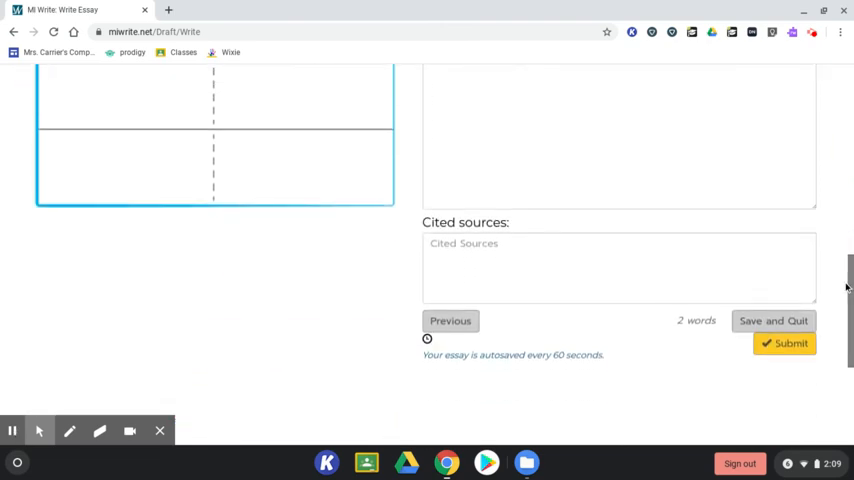
left_click(784, 344)
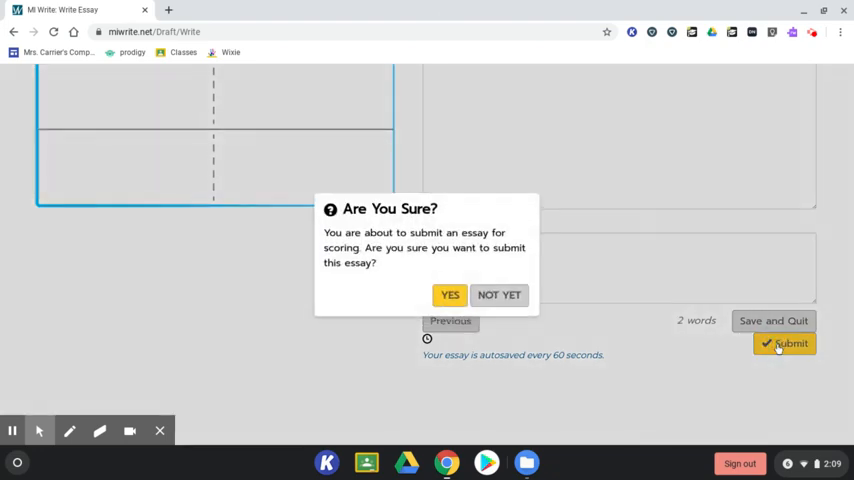